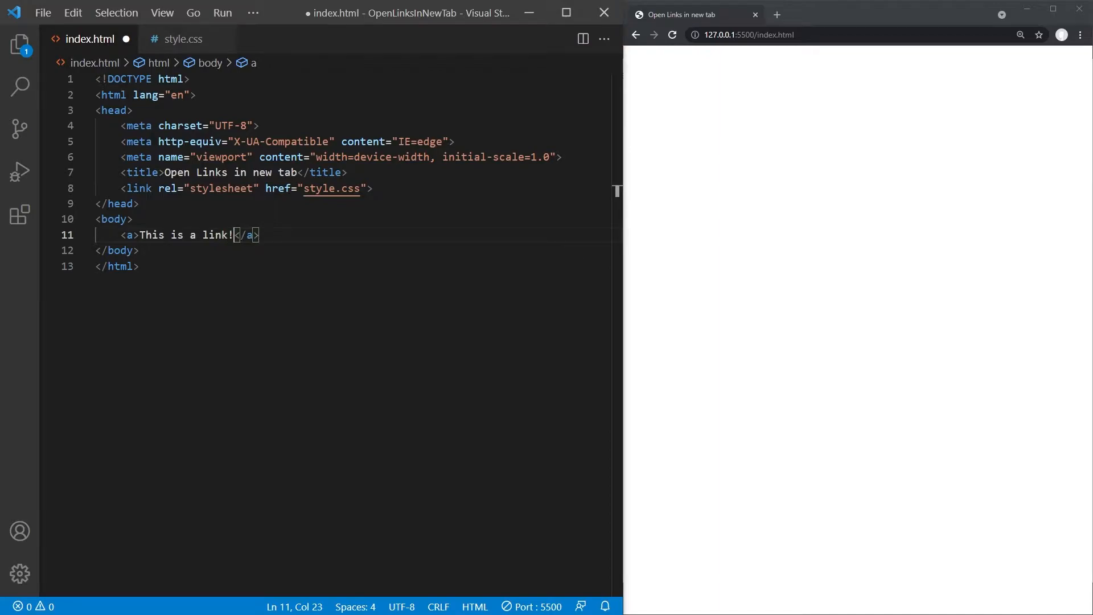
key("ctrl+s")
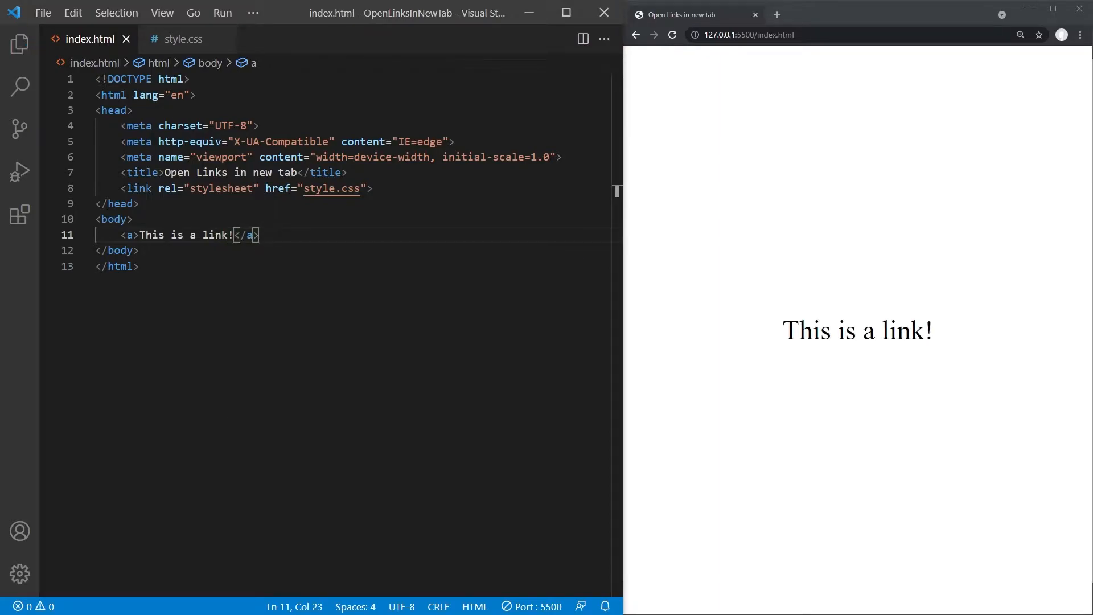
left_click(170, 235)
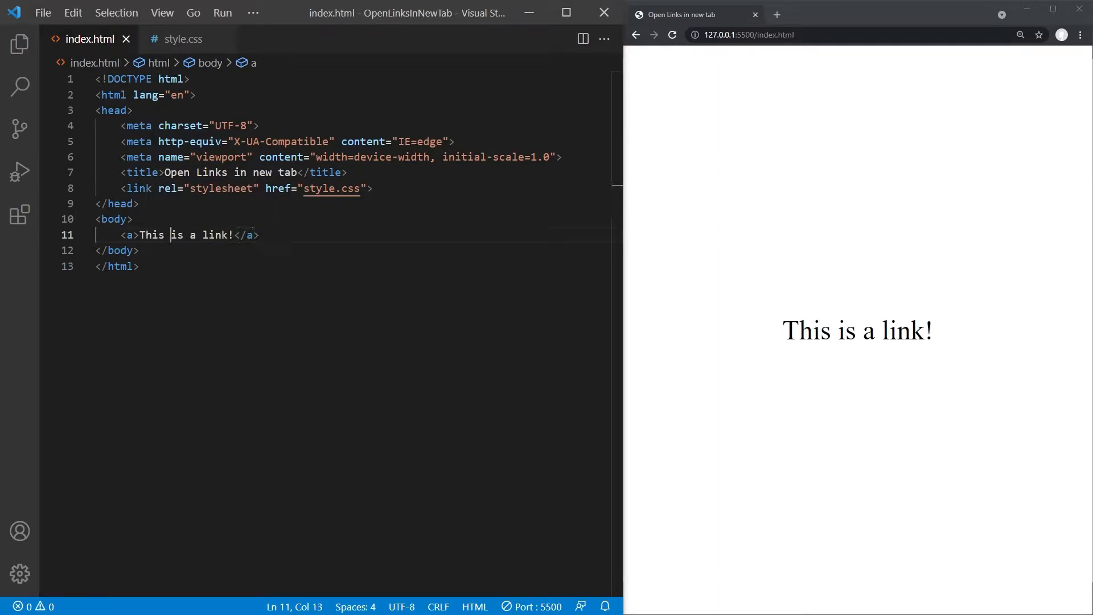
type("href=\"\"")
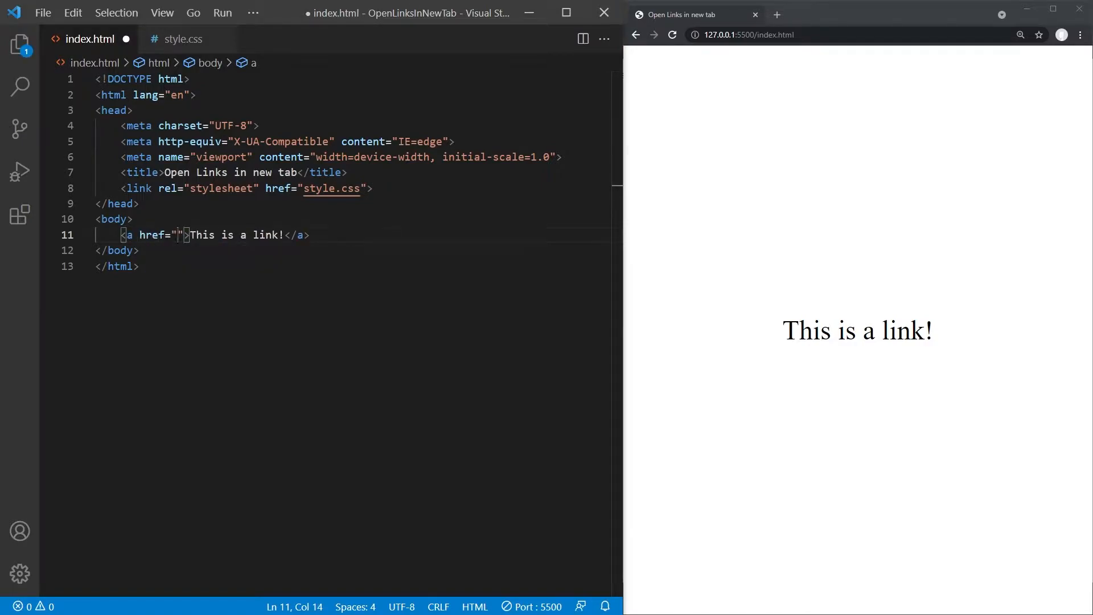
type("https://youtube.")
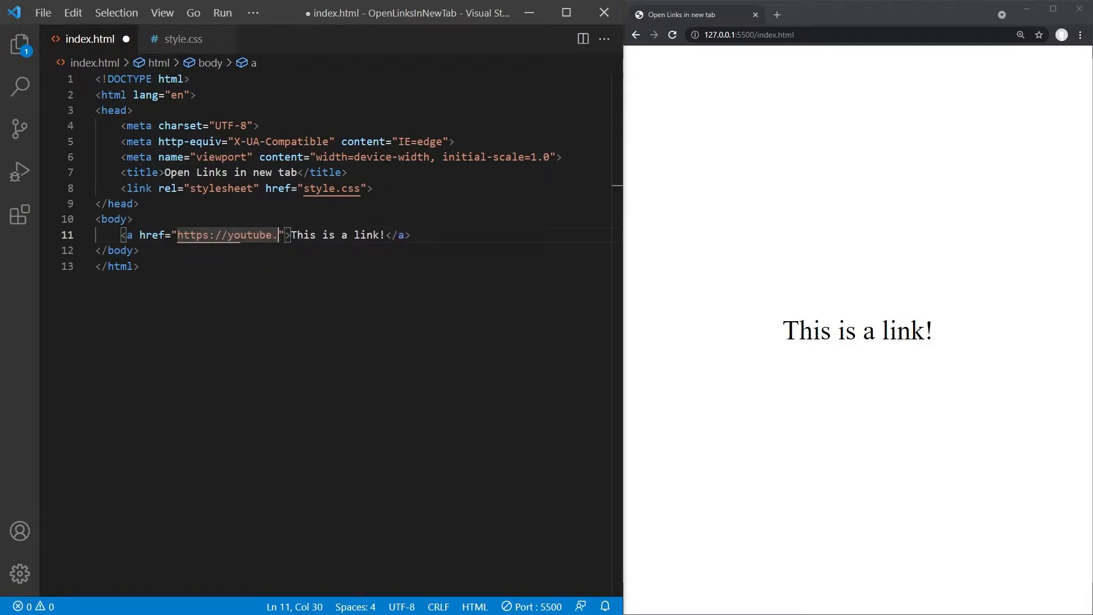
type("com")
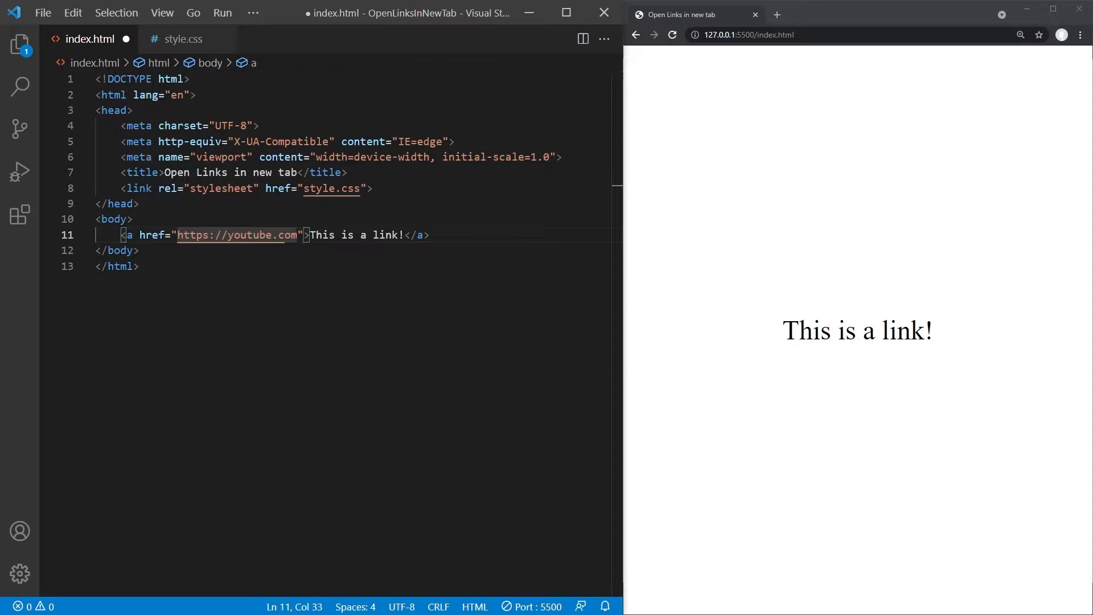
Follow the preview link to youtube.com, scroll the home page, then go back to index.html.
left_click(856, 330)
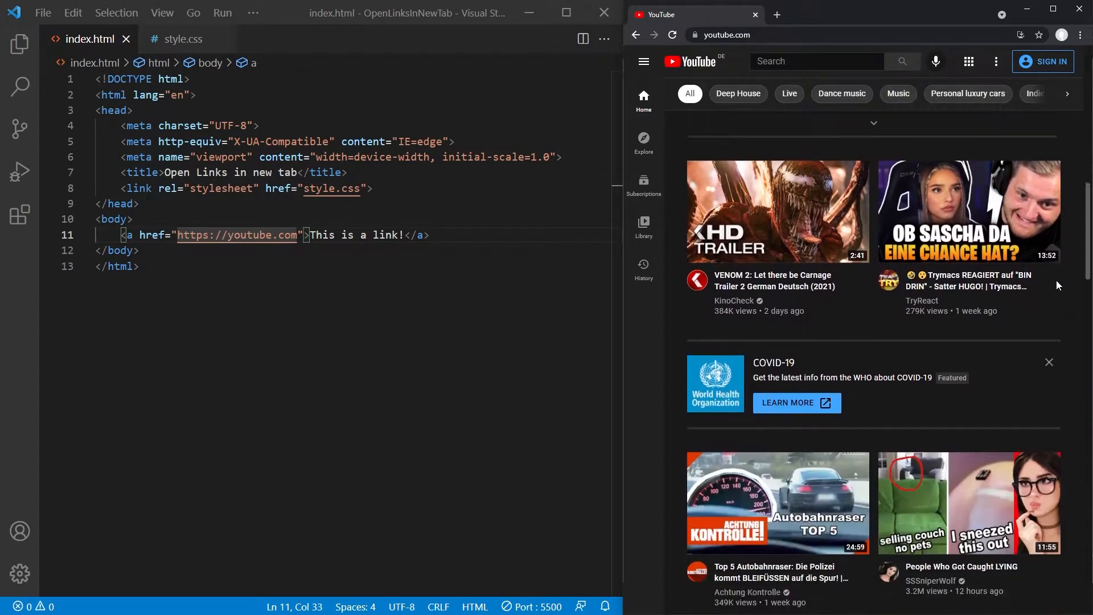
scroll("down", 3)
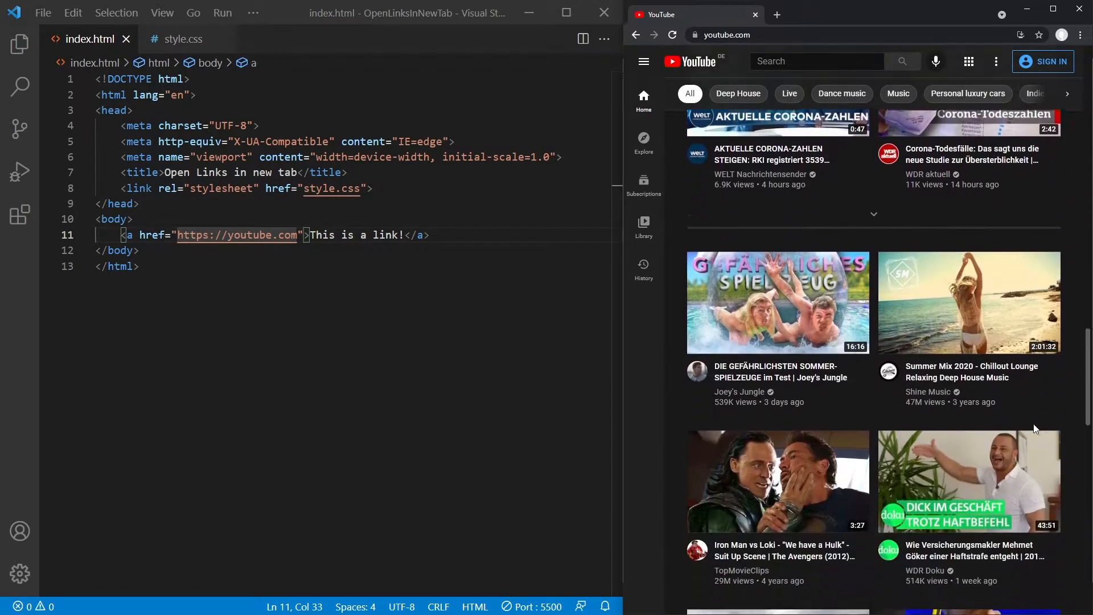
scroll("down", 3)
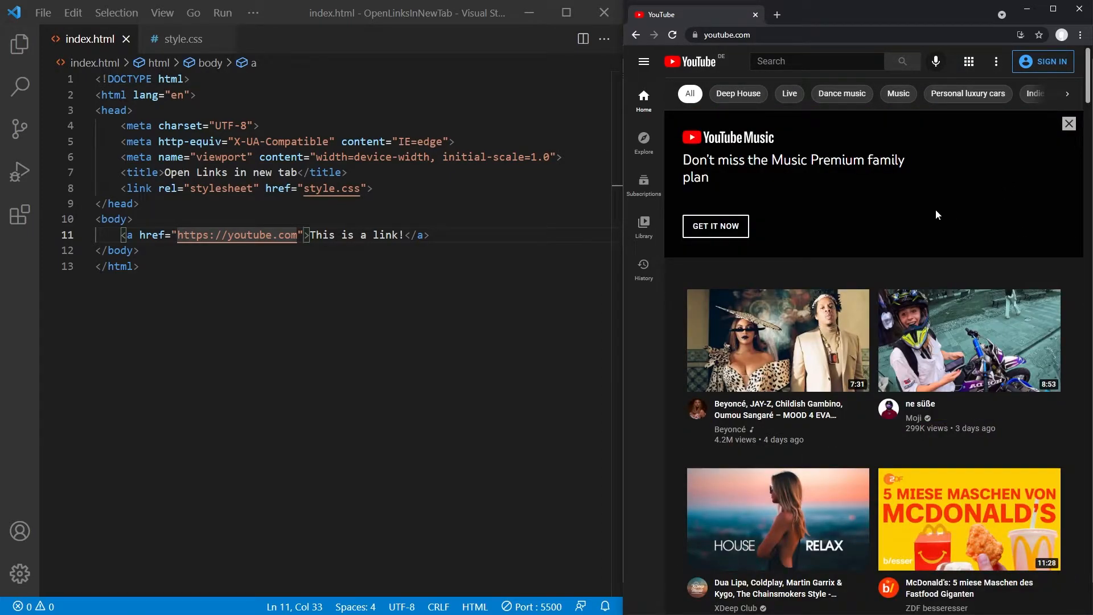
left_click(643, 140)
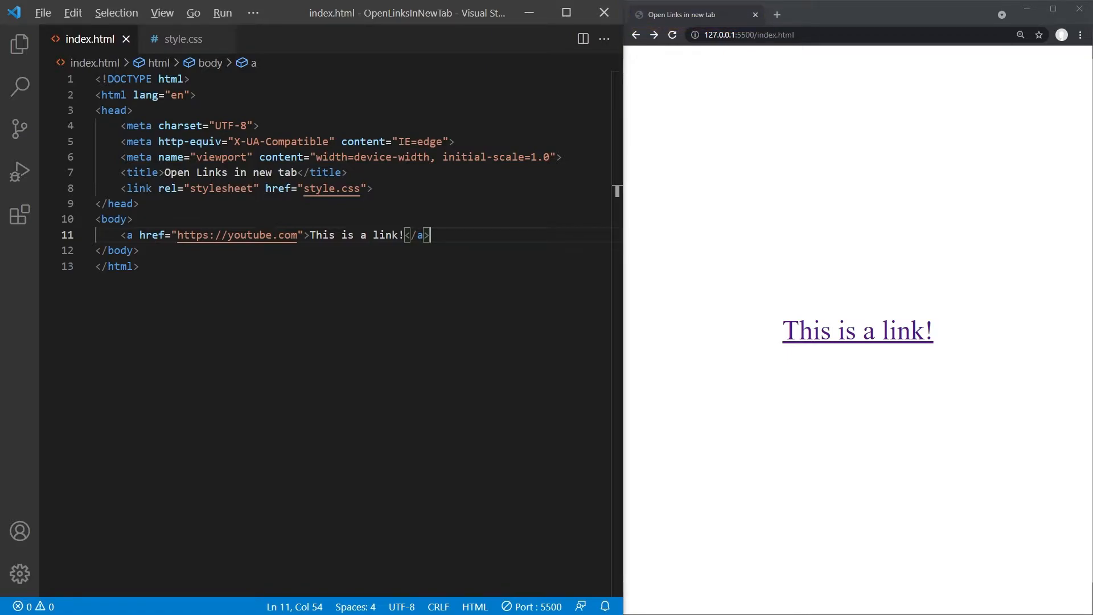
Add the target="_blank" attribute after href in the a tag.
type("target=\"_blank")
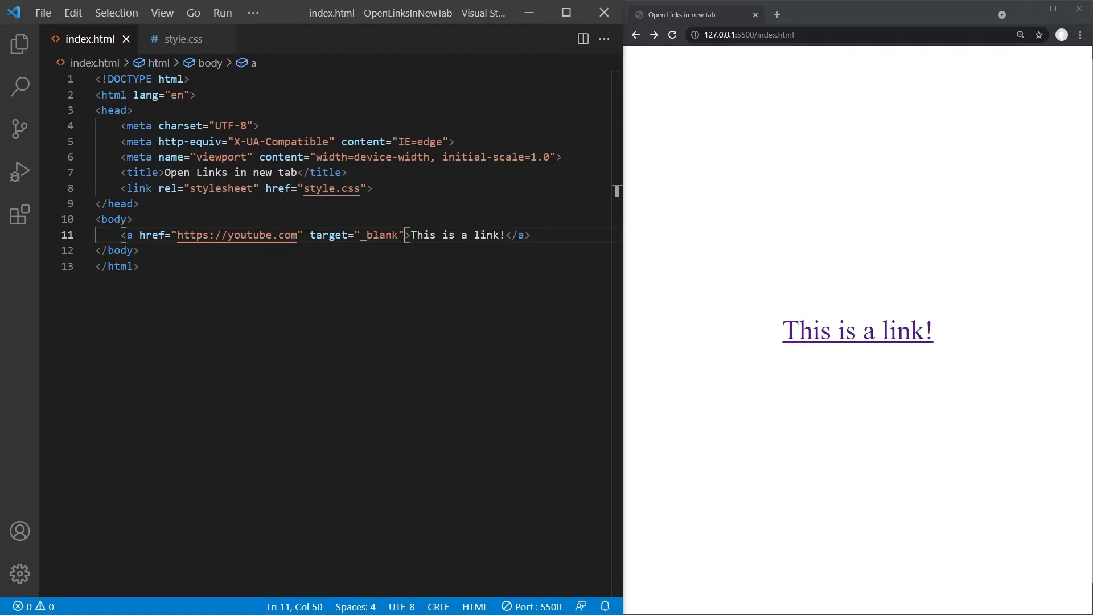
mouse_move(896, 351)
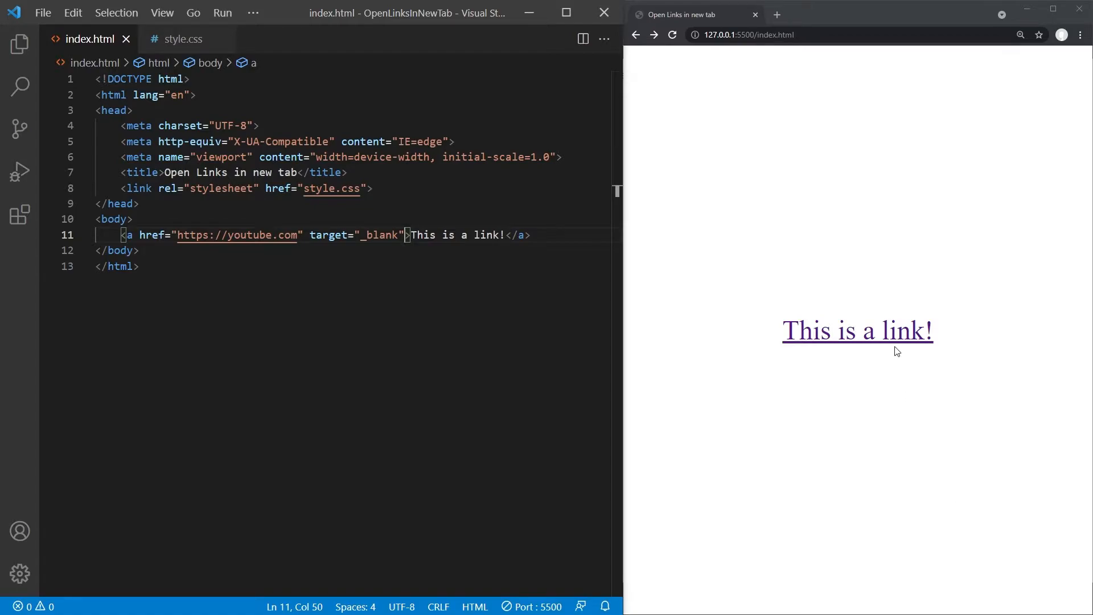
Test the Chrome preview link to confirm YouTube opens in a new tab.
left_click(857, 331)
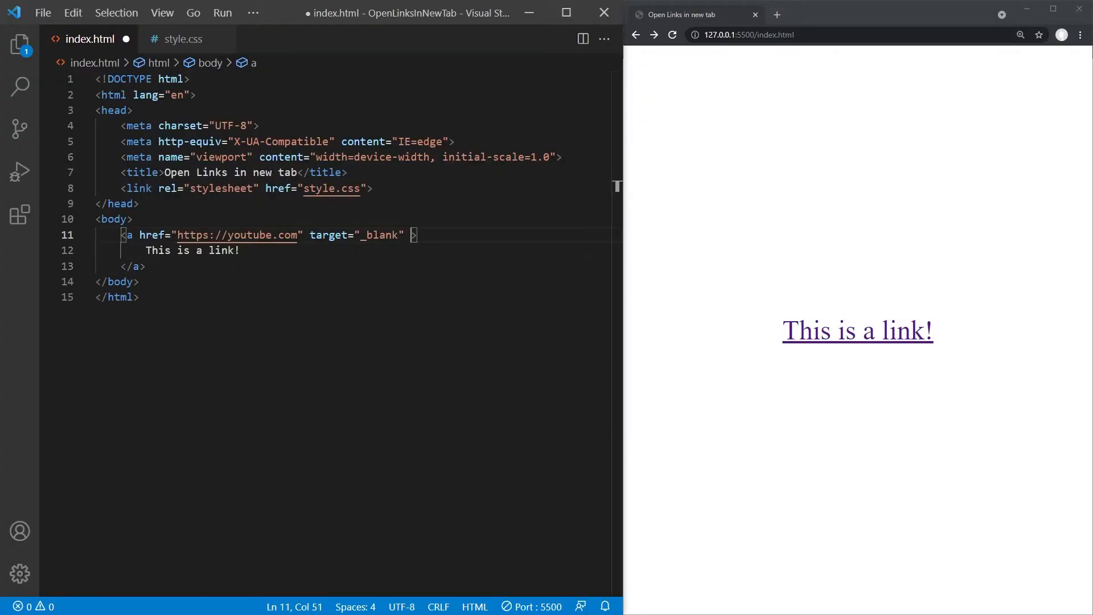
Add rel="noreferrer noopener" to the a tag and highlight the word noopener.
type("rel=\"\"")
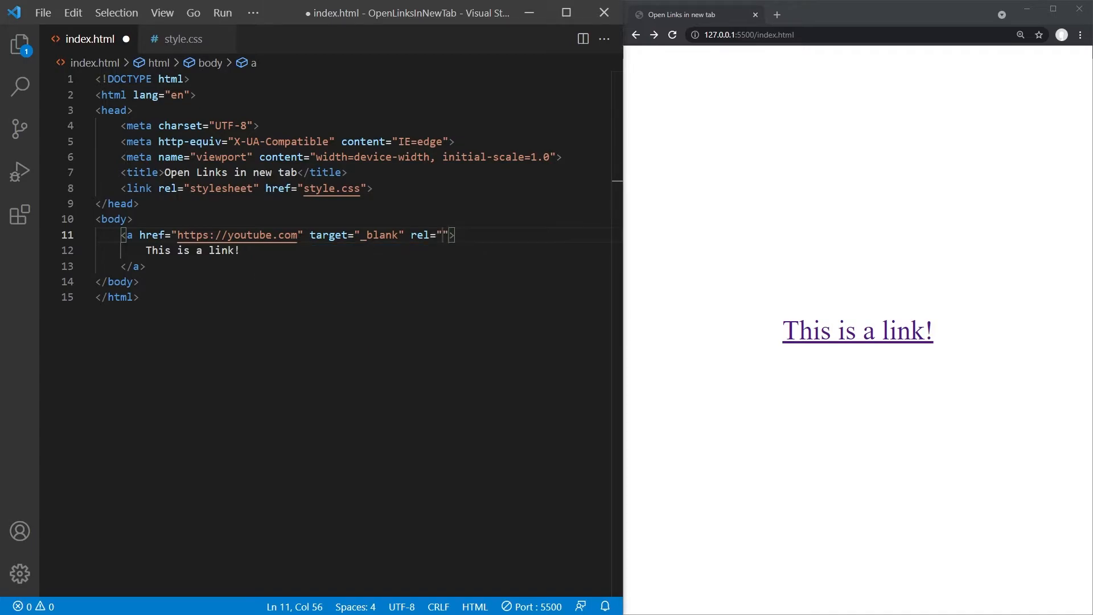
type("noreferrer")
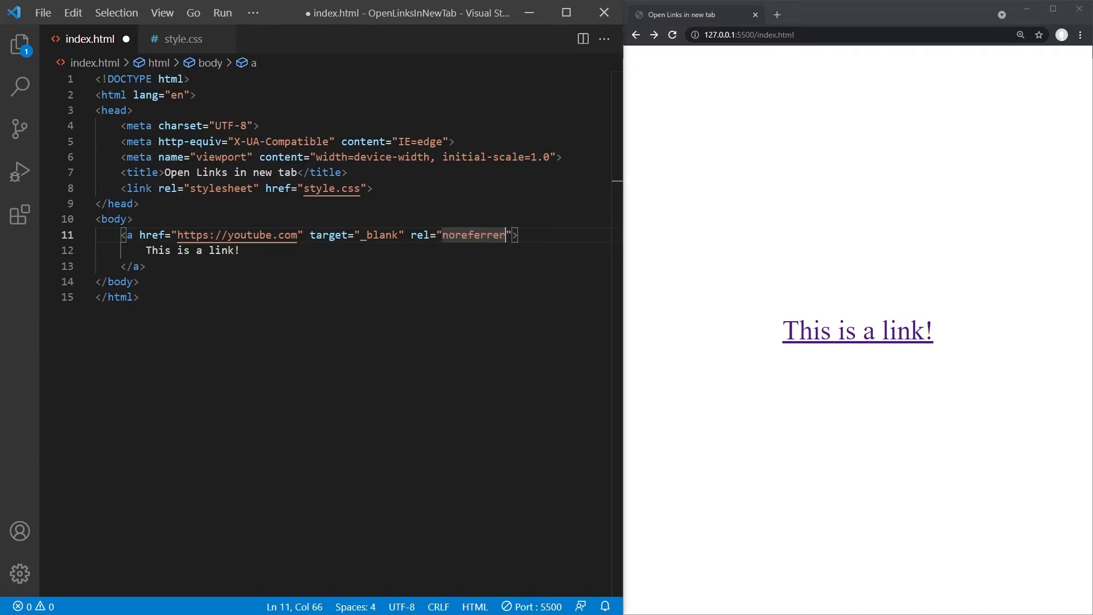
type("noopener")
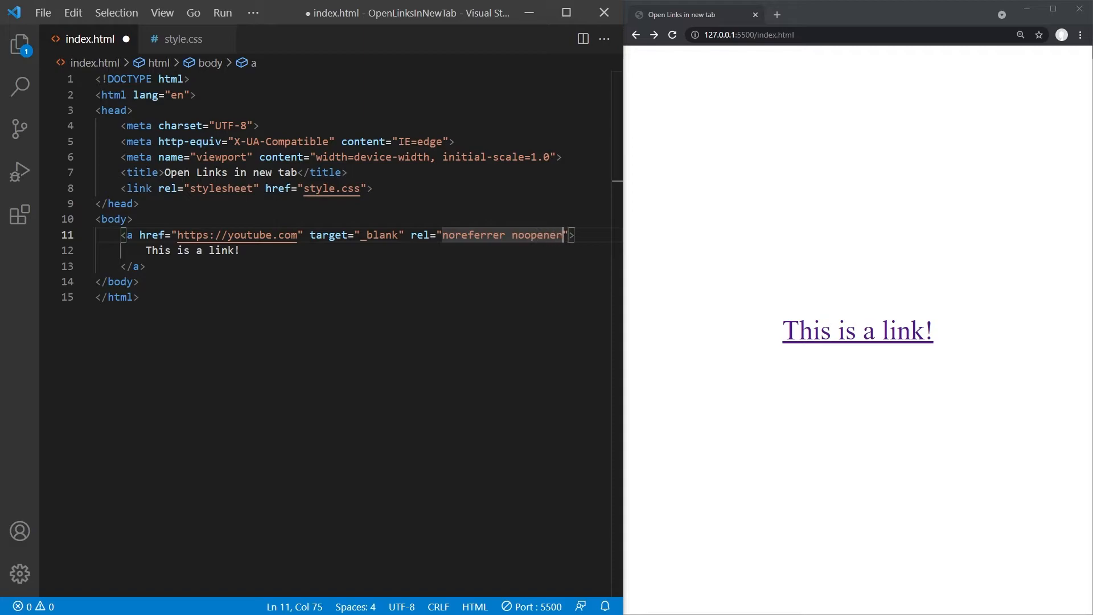
double_click(537, 235)
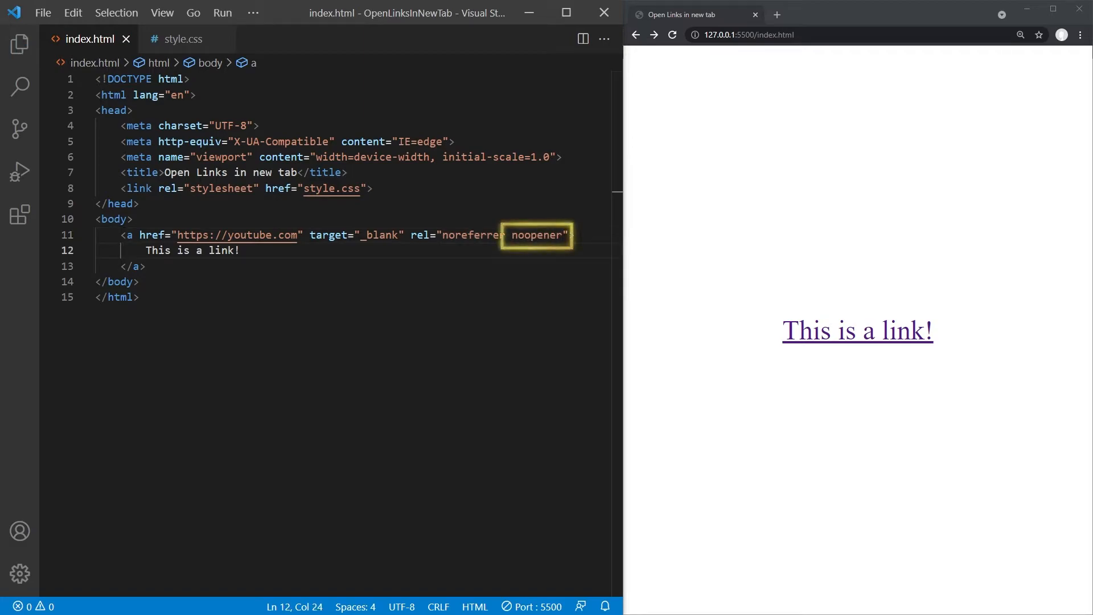